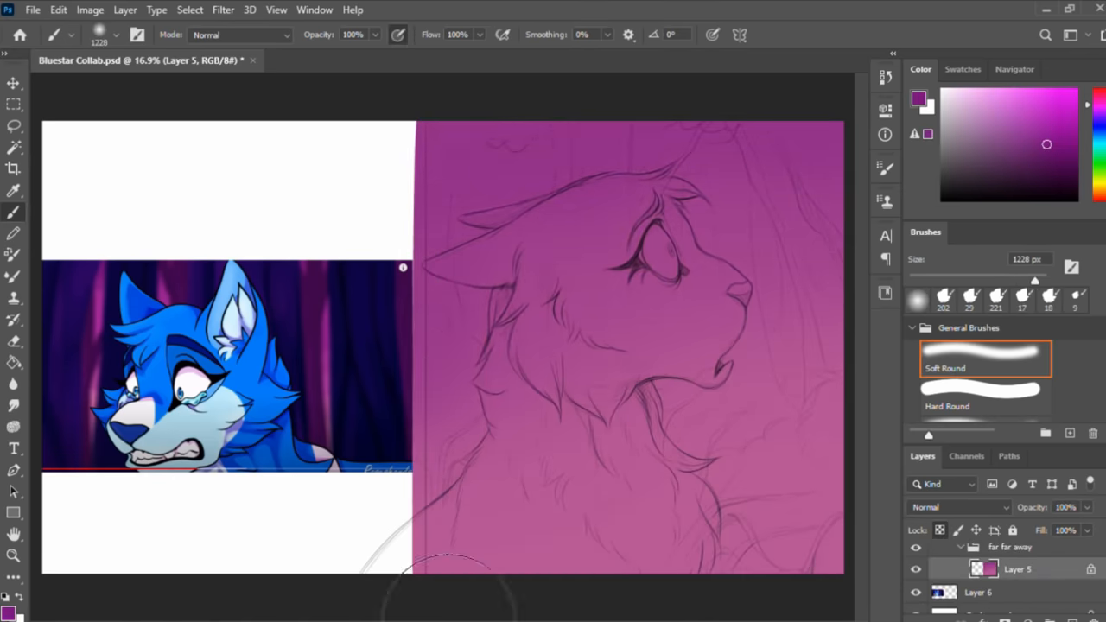
- Paint tall dark navy tree trunks with a charcoal brush over the magenta background
{"action": "left_click", "coordinate": [985, 401]}
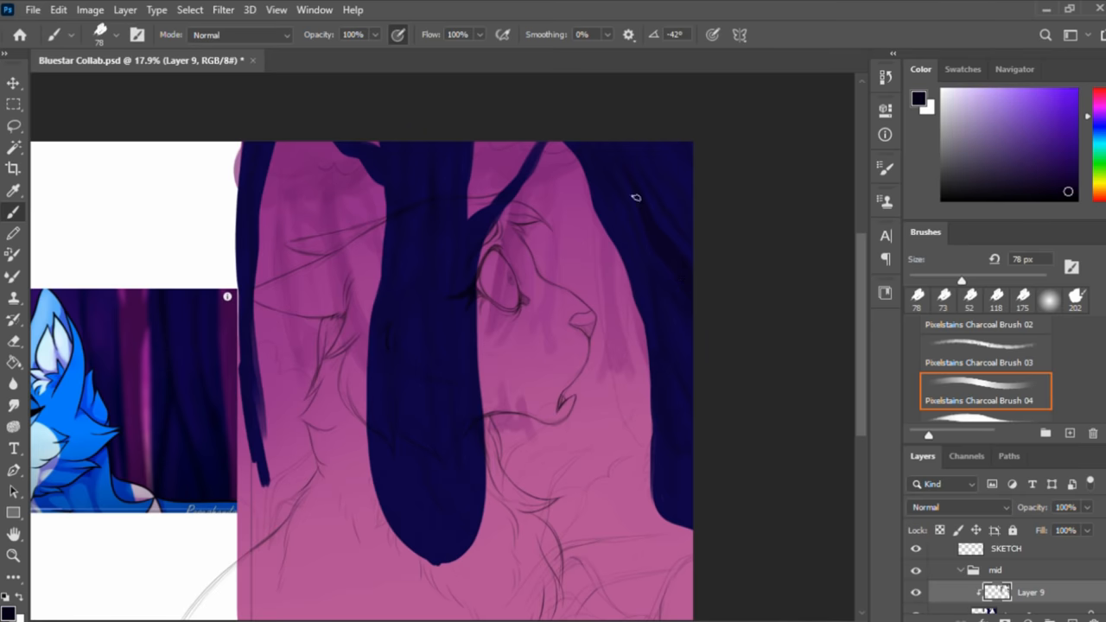
{"action": "left_click", "coordinate": [13, 555]}
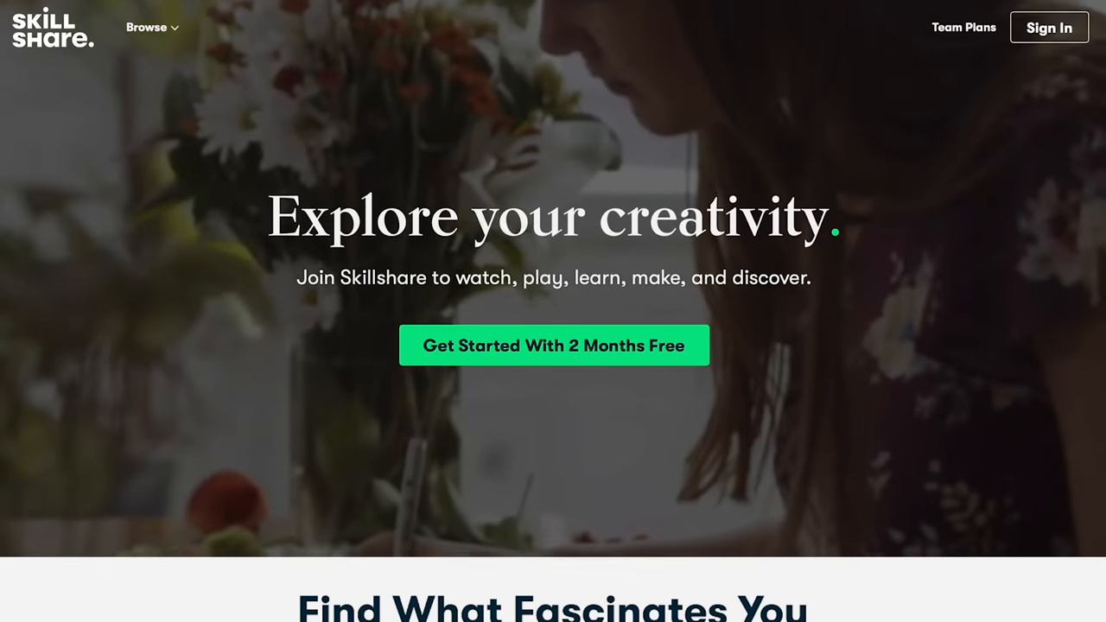
- Scroll the Botanical Illustration class page and view its reviews and project tabs
{"action": "scroll", "scroll_direction": "down", "scroll_amount": 3}
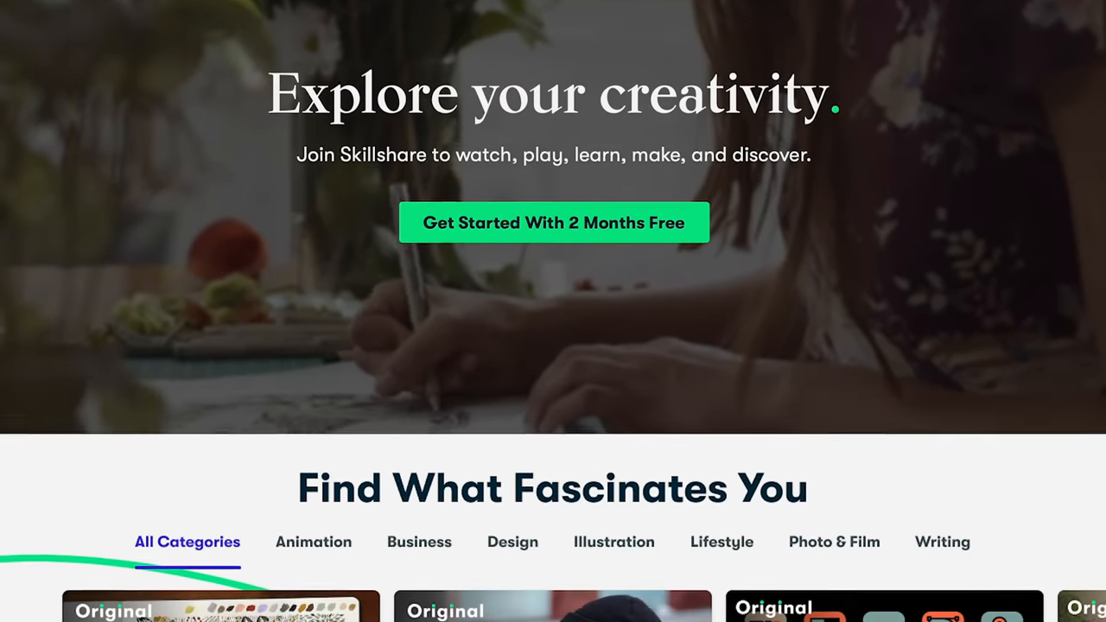
{"action": "scroll", "scroll_direction": "down", "scroll_amount": 3}
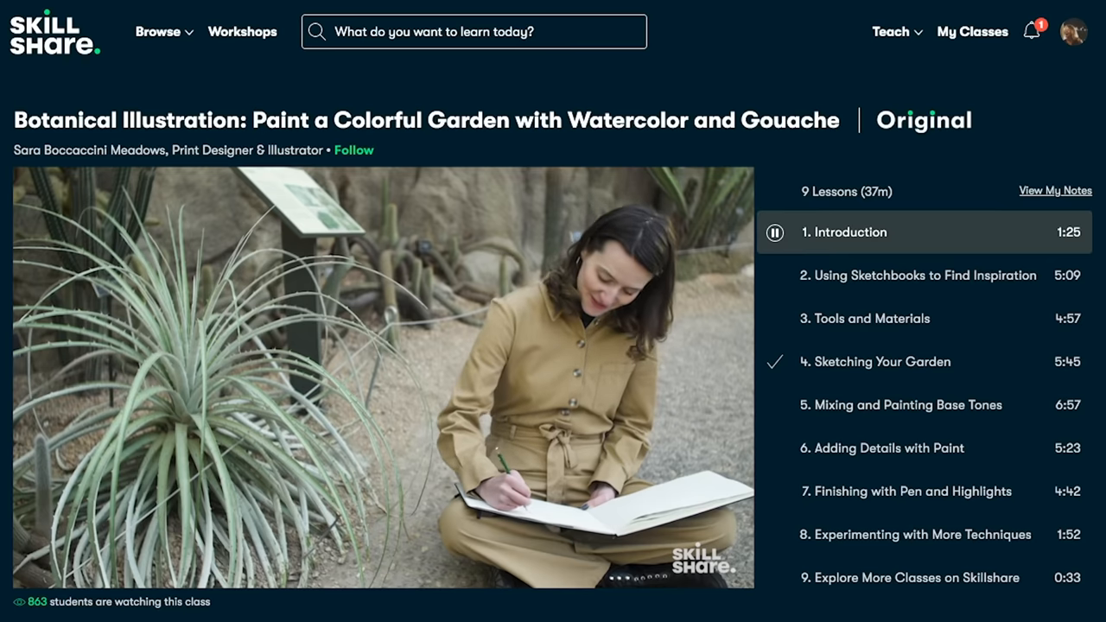
{"action": "scroll", "scroll_direction": "down", "scroll_amount": 3}
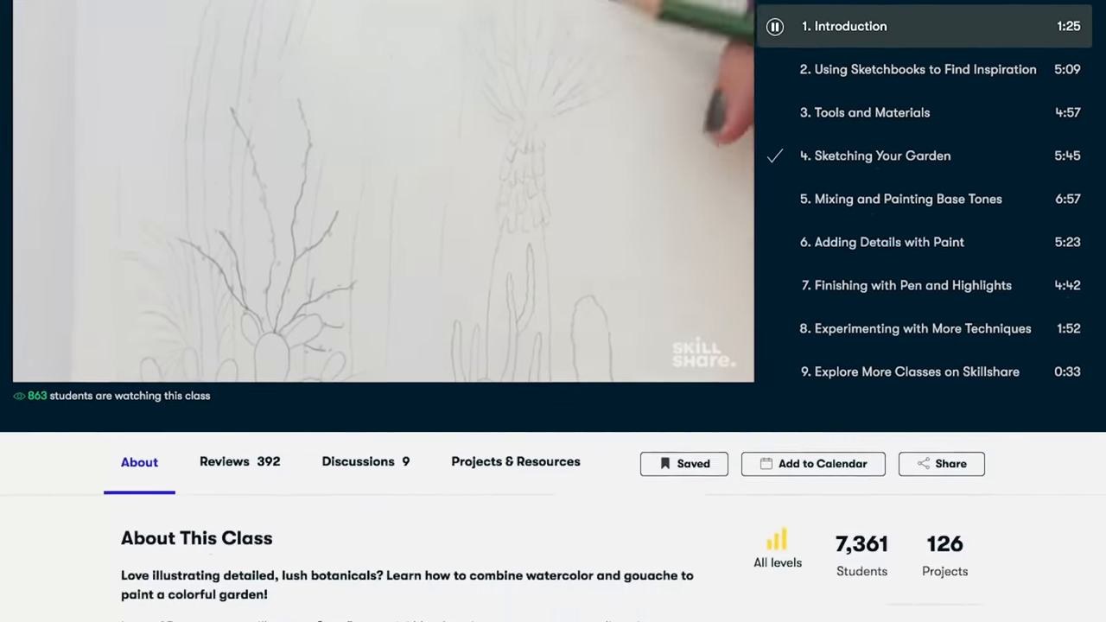
{"action": "scroll", "scroll_direction": "down", "scroll_amount": 3}
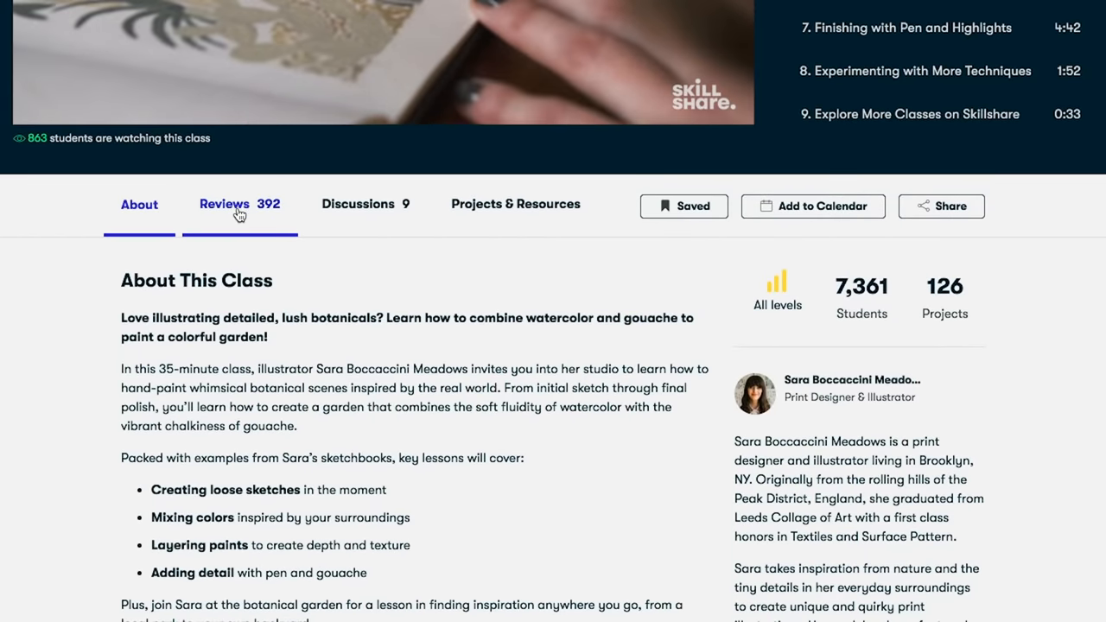
{"action": "left_click", "coordinate": [224, 204]}
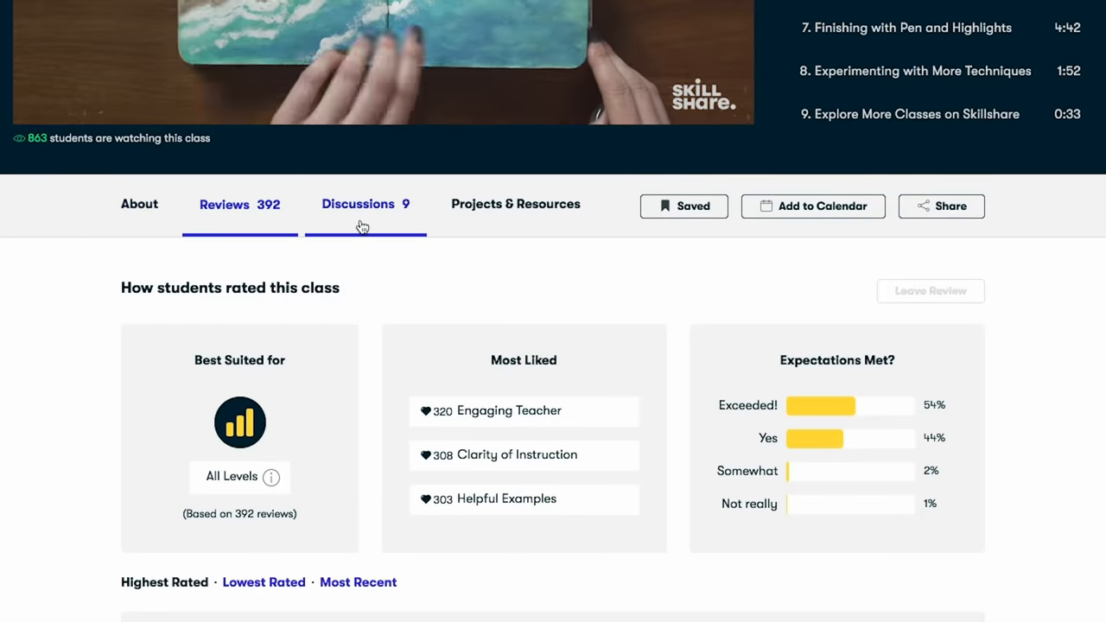
{"action": "left_click", "coordinate": [515, 205]}
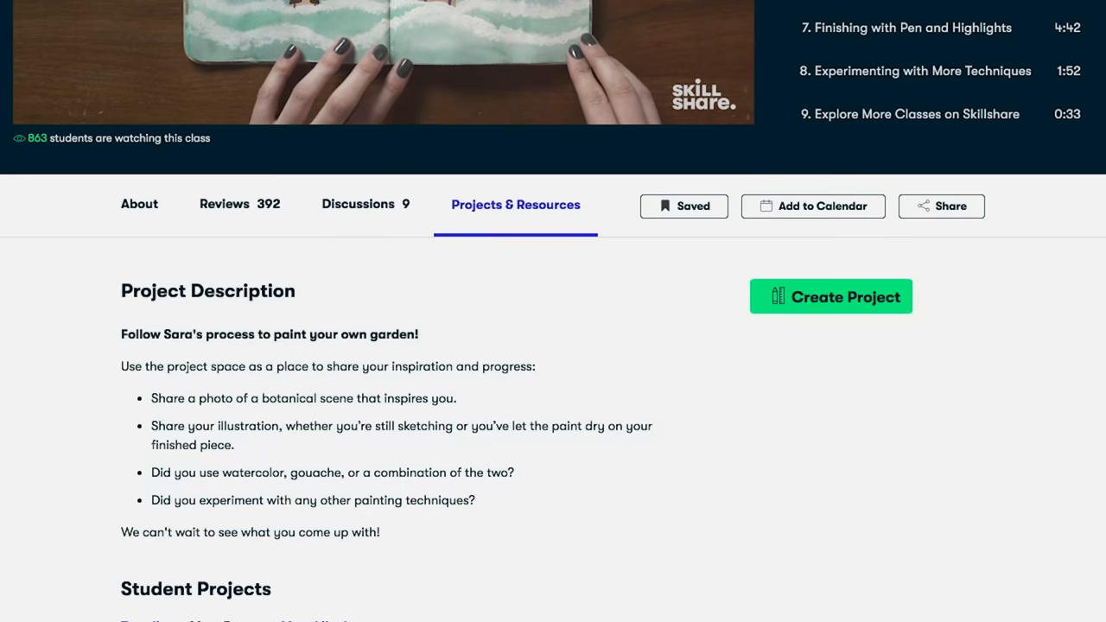
- Browse student projects of the Digital Painting Series: Making Your Art Pop class
{"action": "scroll", "scroll_direction": "down", "scroll_amount": 3}
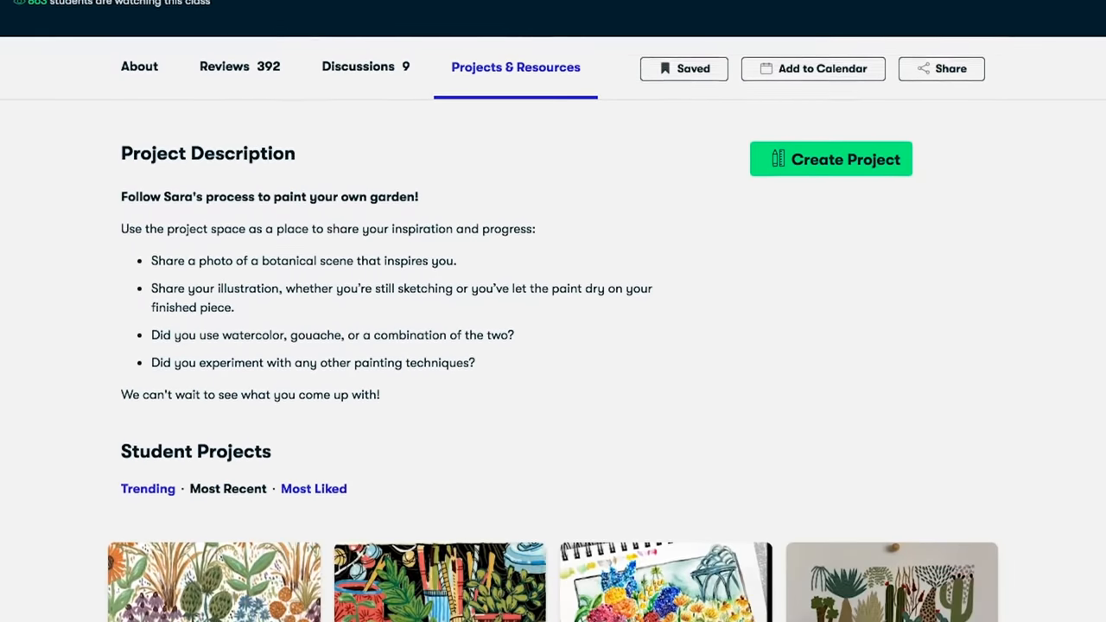
{"action": "scroll", "scroll_direction": "down", "scroll_amount": 3}
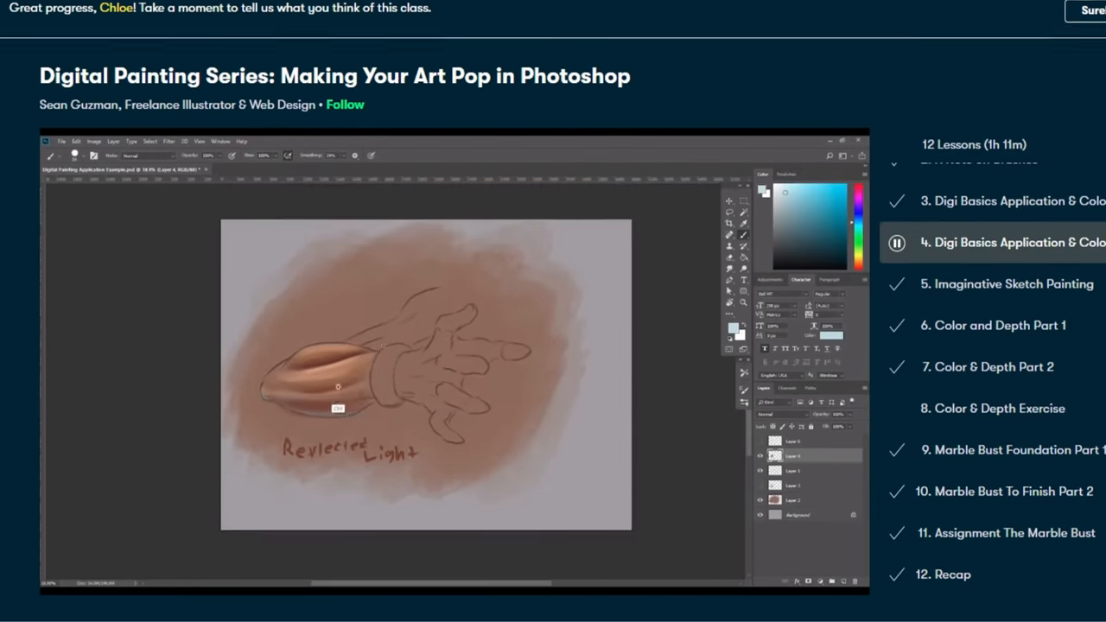
{"action": "left_click", "coordinate": [516, 20]}
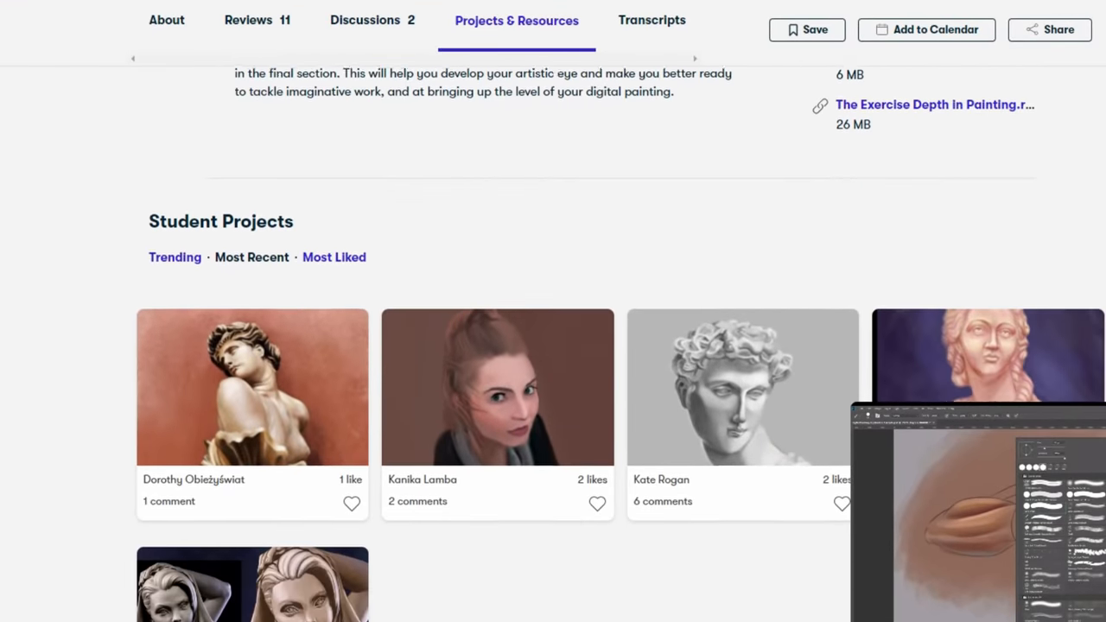
{"action": "scroll", "scroll_direction": "down", "scroll_amount": 3}
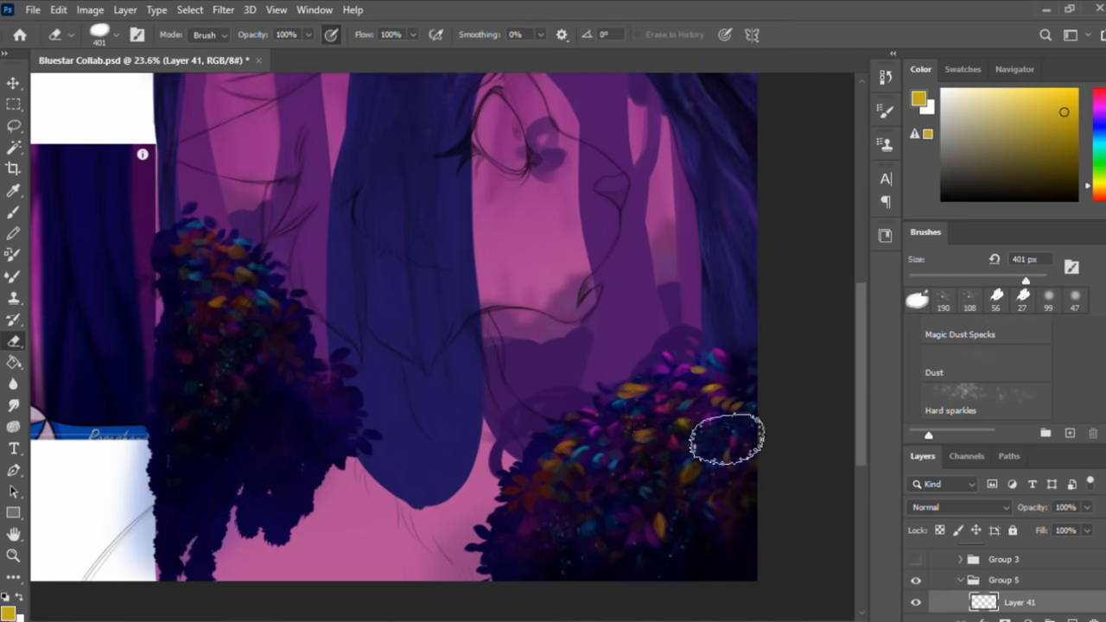
- Paint multicoloured leaf clusters in the lower corners and dark foliage along the top
{"action": "left_click", "coordinate": [951, 410]}
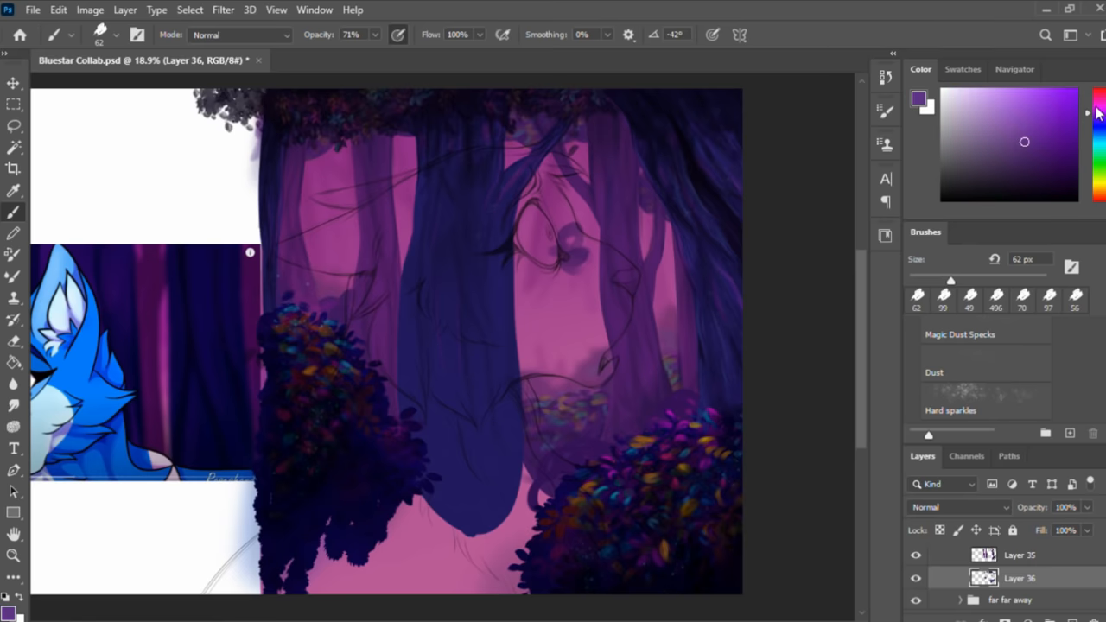
- Clip a Brightness/Contrast adjustment to the forest group and paint red and orange bush accents
{"action": "left_click", "coordinate": [1098, 112]}
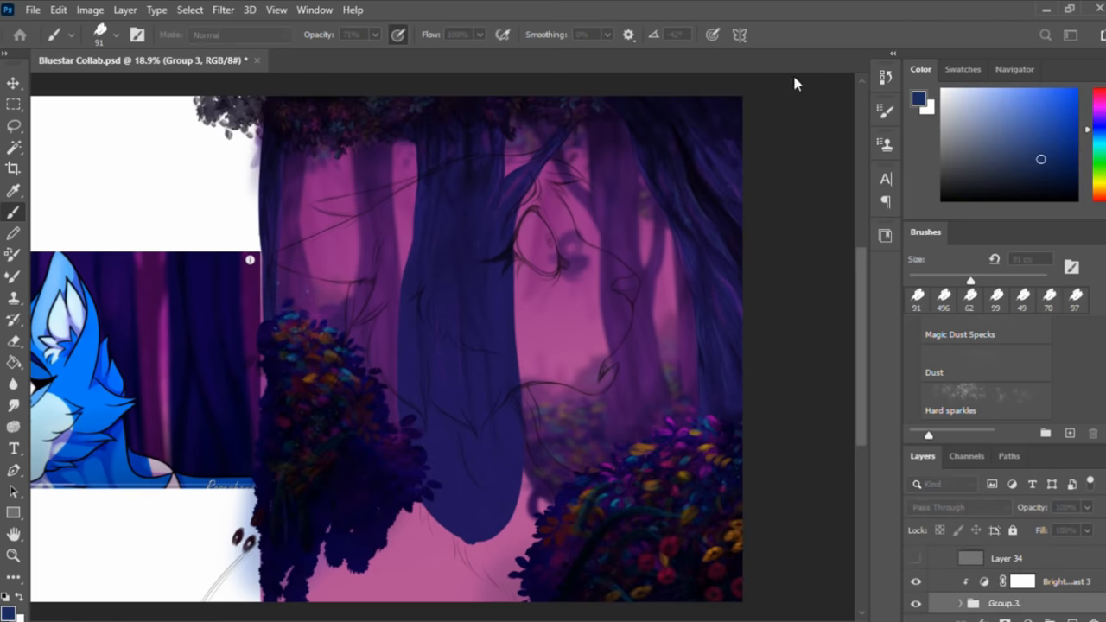
{"action": "left_click", "coordinate": [917, 603]}
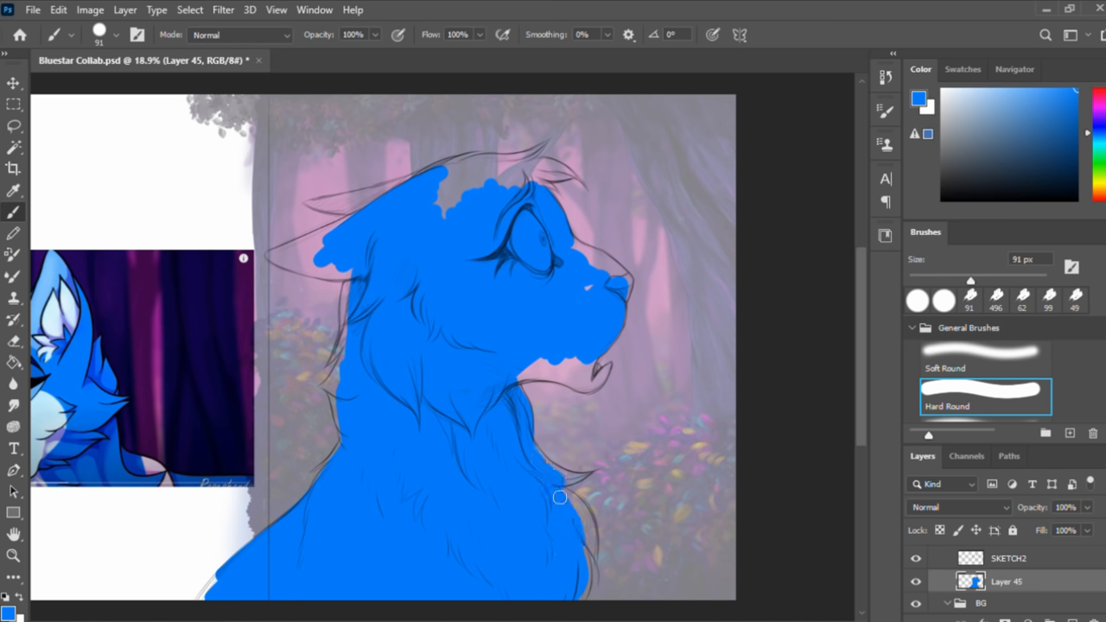
- Block in the wolf with flat blue on Layer 45, erasing spills past the outline
{"action": "left_click_drag", "start_coordinate": [559, 497], "coordinate": [363, 293]}
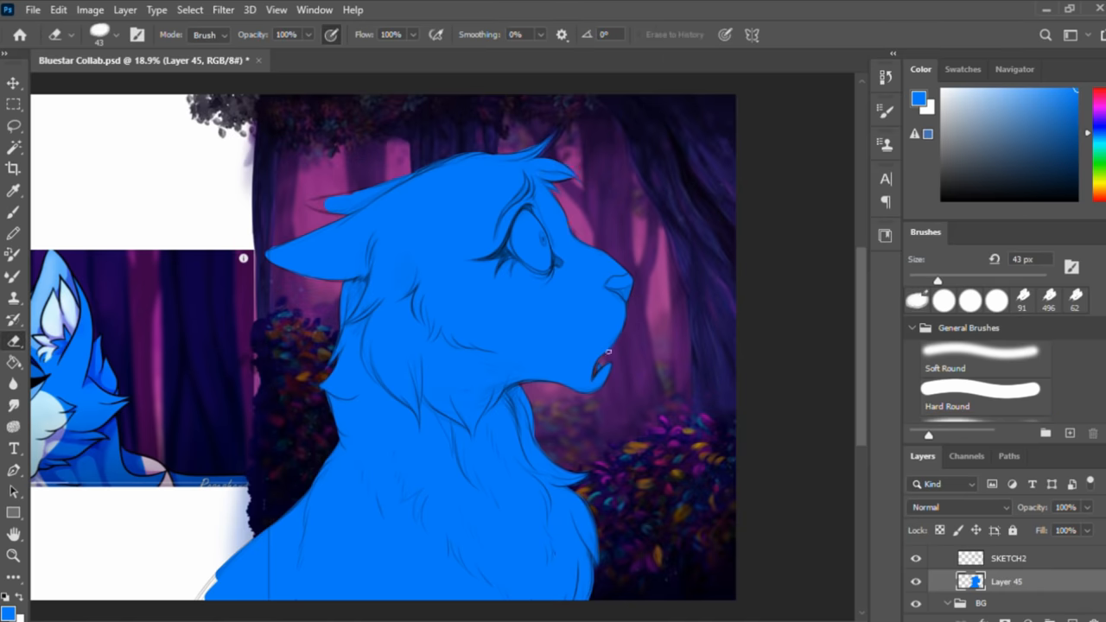
{"action": "left_click", "coordinate": [981, 389]}
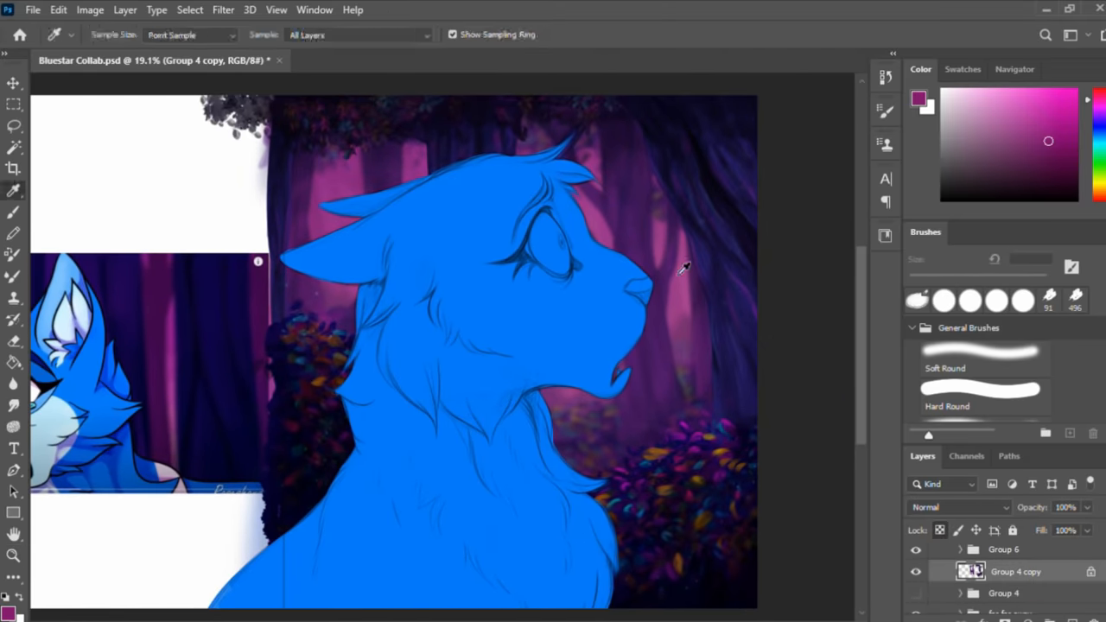
- Paint faint pink lighting on a new Overlay layer at 11% opacity
{"action": "left_click", "coordinate": [13, 212]}
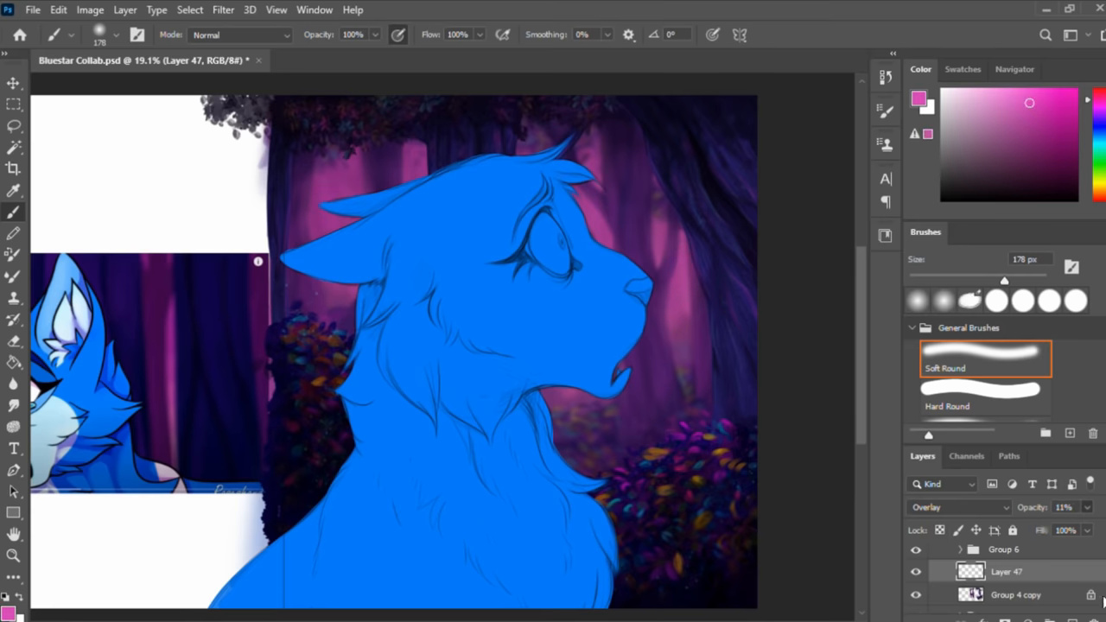
{"action": "scroll", "scroll_direction": "down", "scroll_amount": 3}
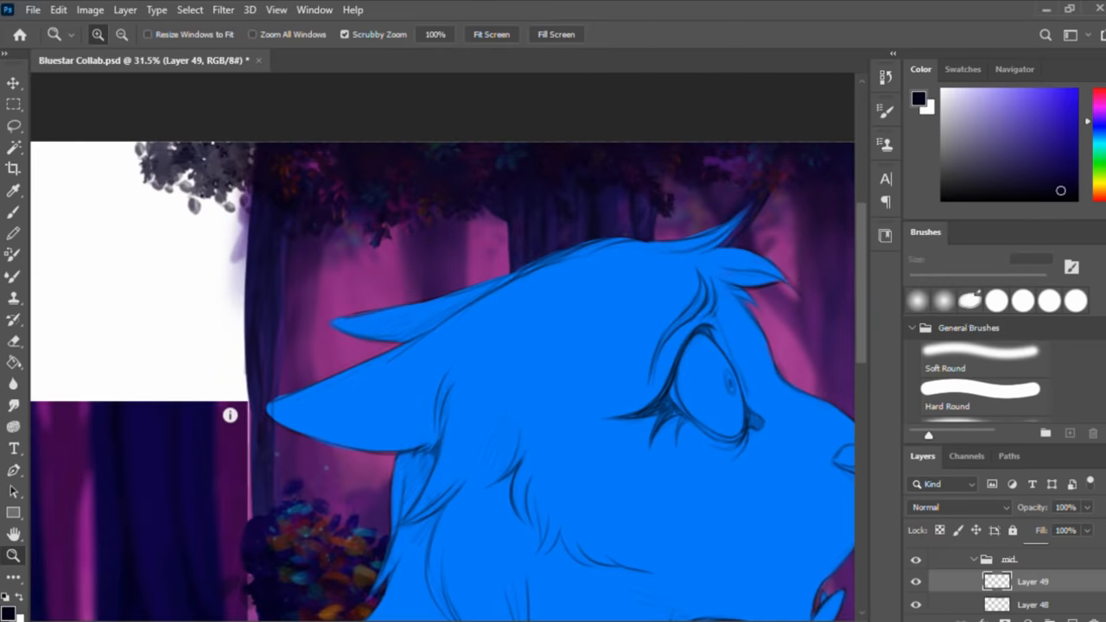
{"action": "left_click", "coordinate": [986, 400]}
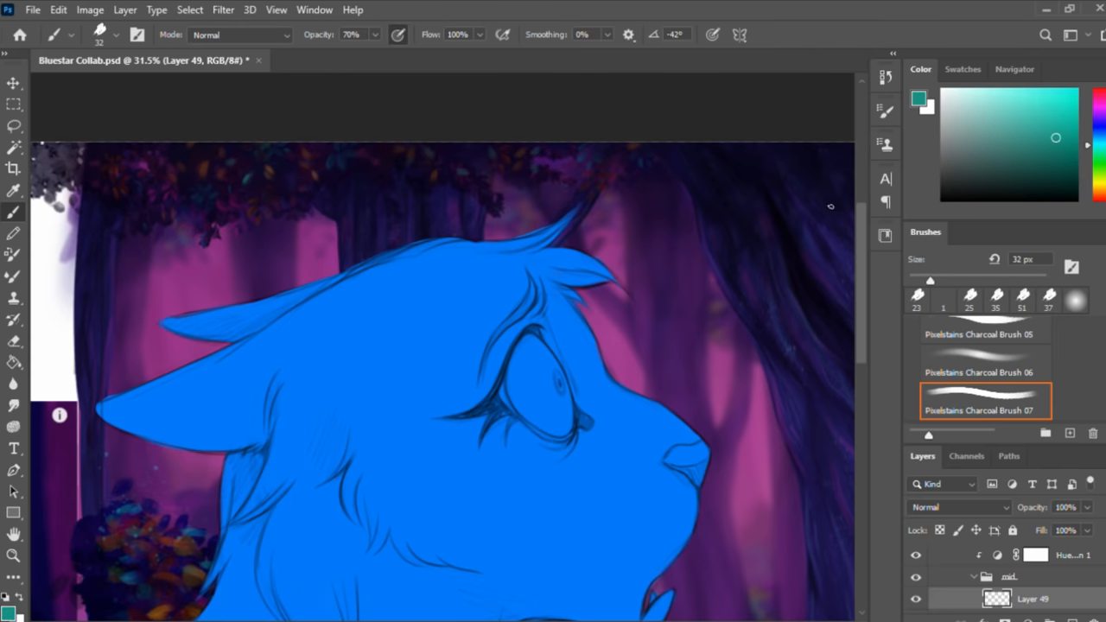
{"action": "left_click", "coordinate": [1068, 124]}
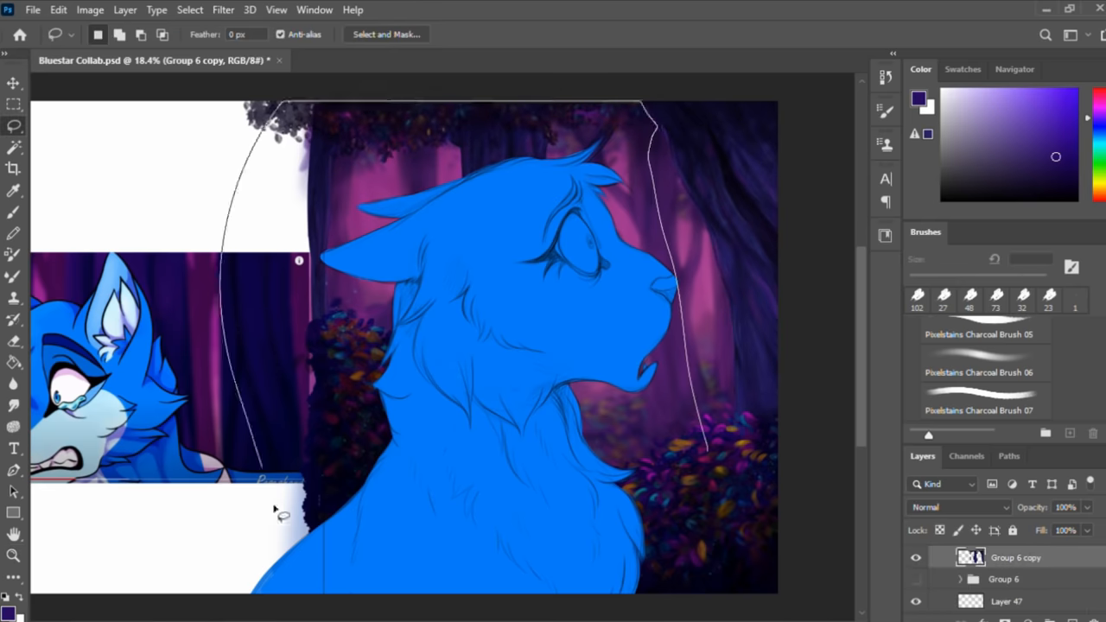
- Paint deep teal-blue fur shading on the wolf with the Pixelstains Charcoal brush
{"action": "left_click", "coordinate": [14, 556]}
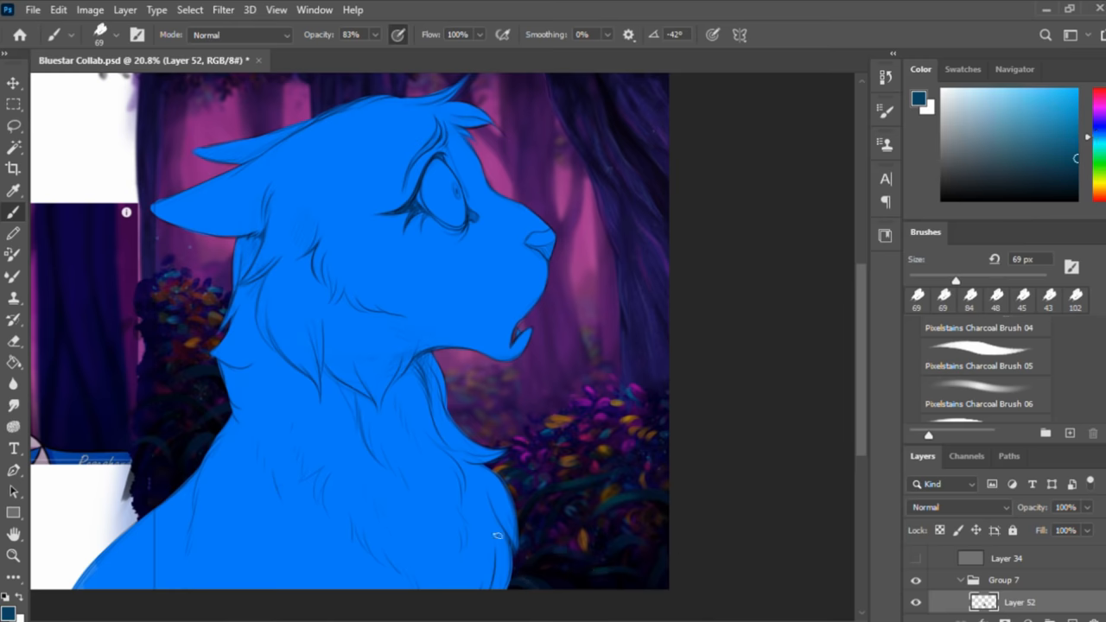
{"action": "left_click", "coordinate": [1070, 128]}
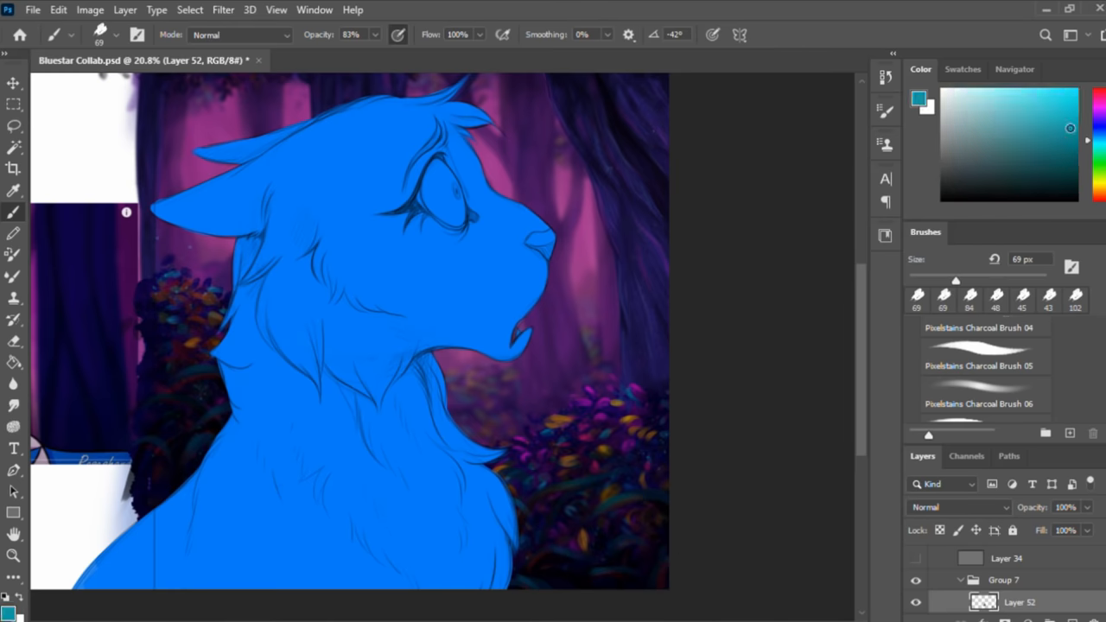
{"action": "left_click", "coordinate": [13, 190]}
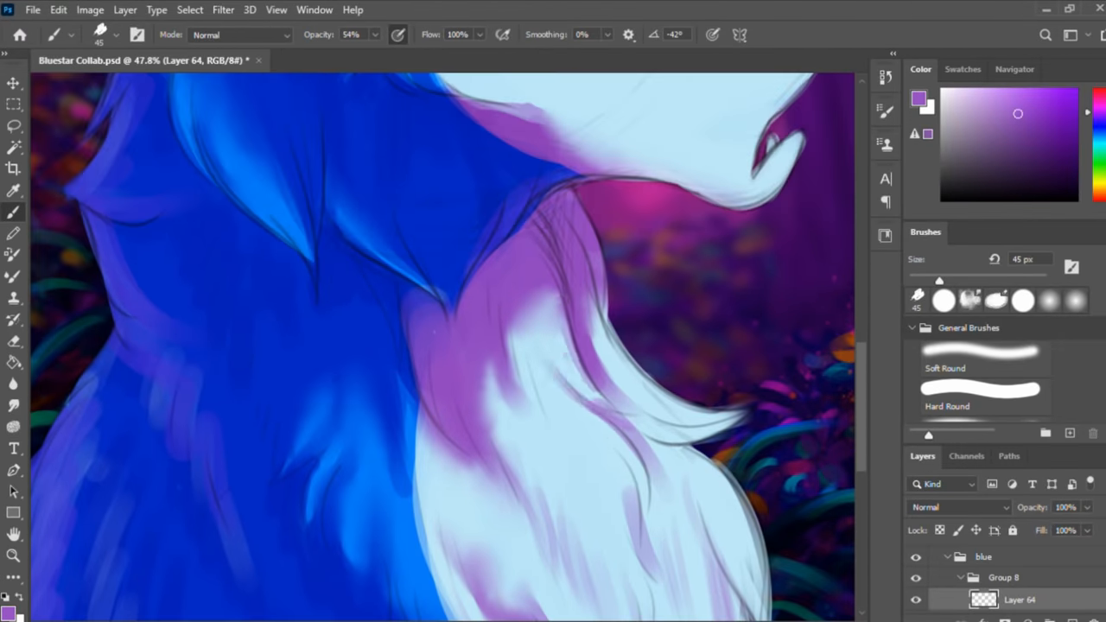
- Streak purple strokes through the chest fur on Layer 64 at 54% brush opacity
{"action": "scroll", "scroll_direction": "down", "scroll_amount": 3}
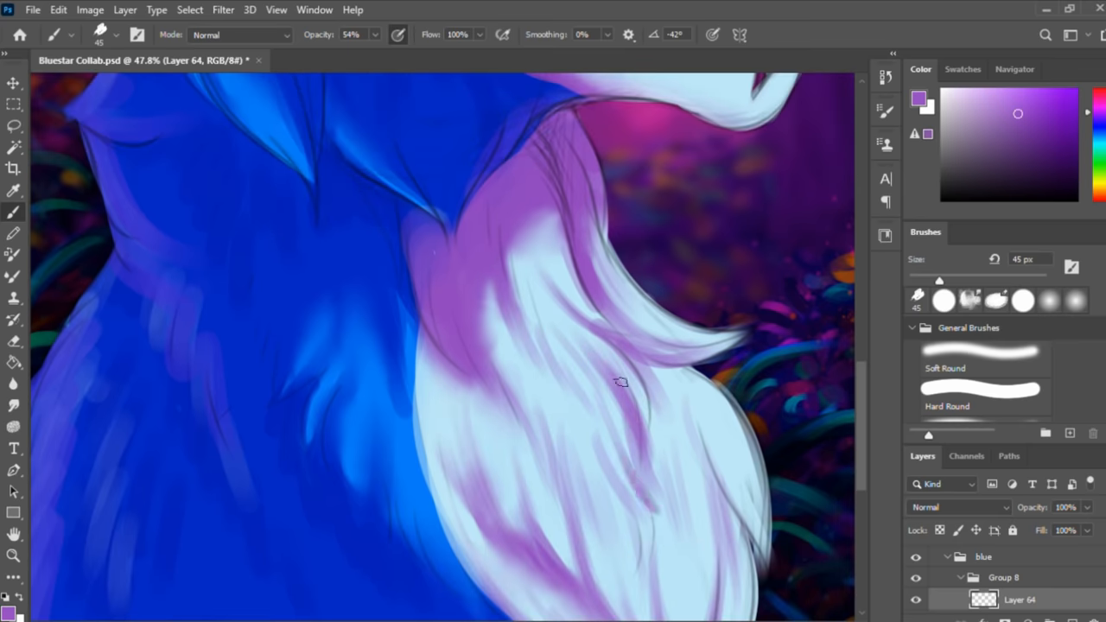
{"action": "left_click_drag", "start_coordinate": [621, 382], "coordinate": [504, 401]}
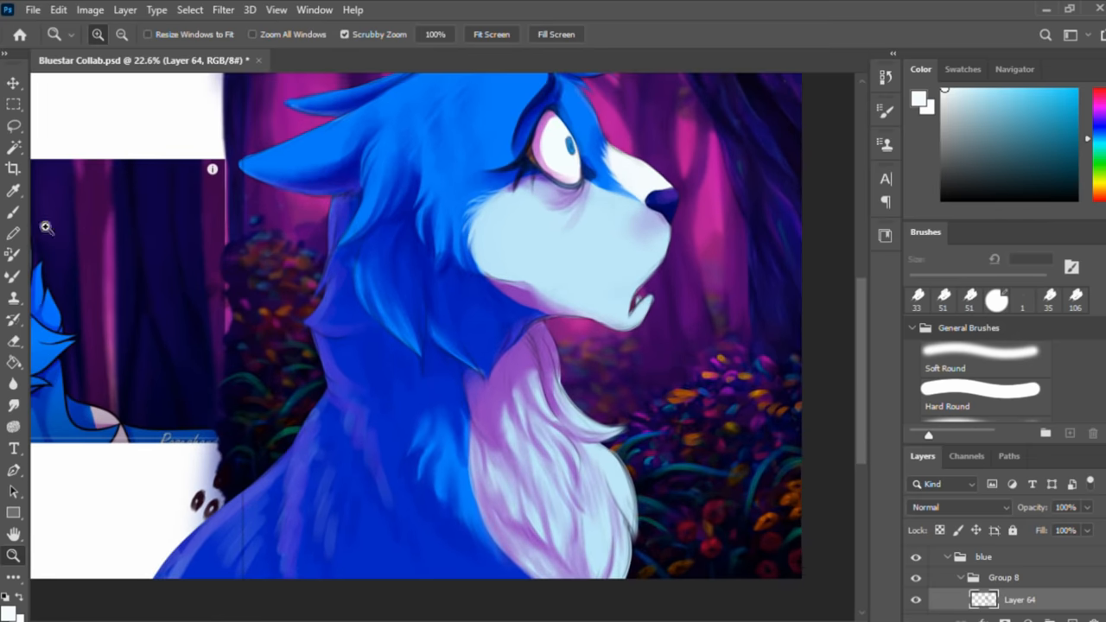
{"action": "left_click", "coordinate": [14, 210]}
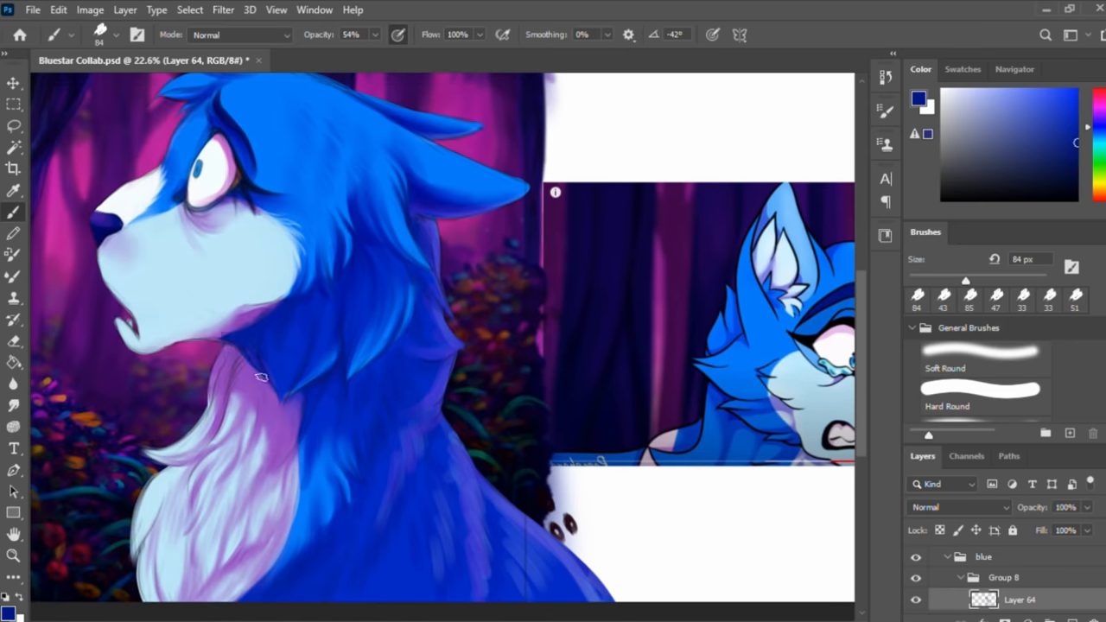
{"action": "left_click", "coordinate": [1027, 142]}
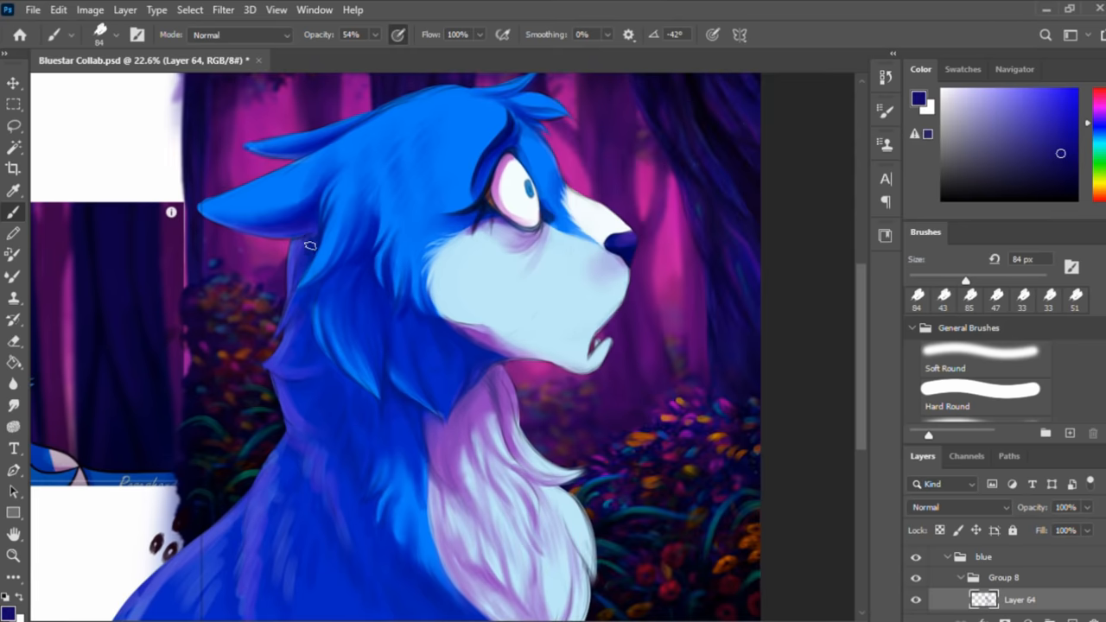
{"action": "scroll", "scroll_direction": "down", "scroll_amount": 3}
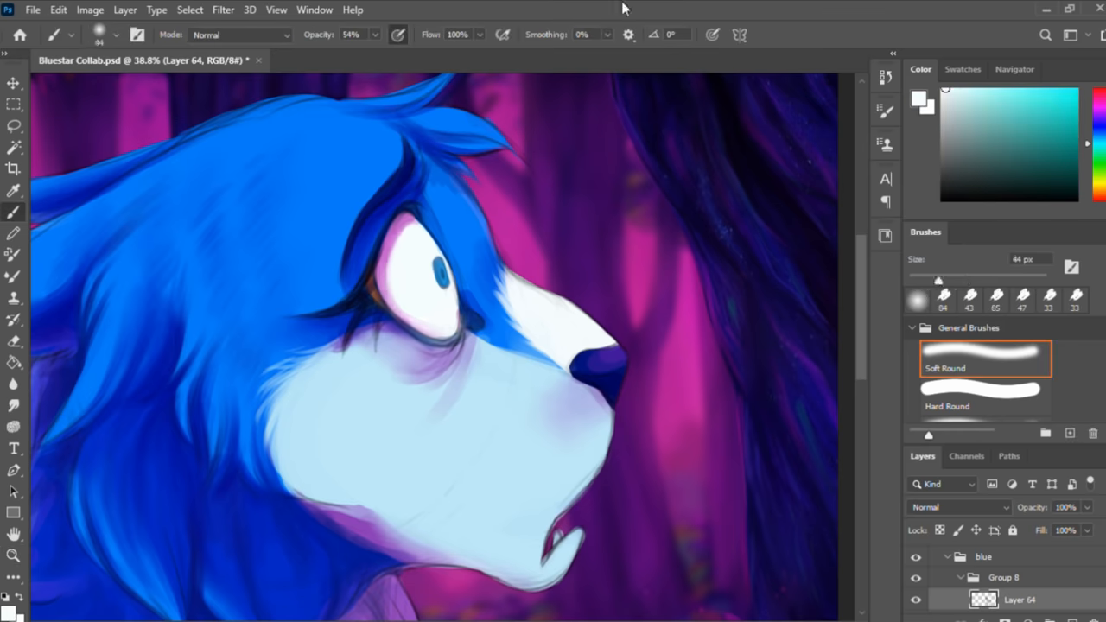
- Repaint the wolf's eye, nose and cheek fur on Layer 65 with newly picked colours
{"action": "left_click", "coordinate": [997, 296]}
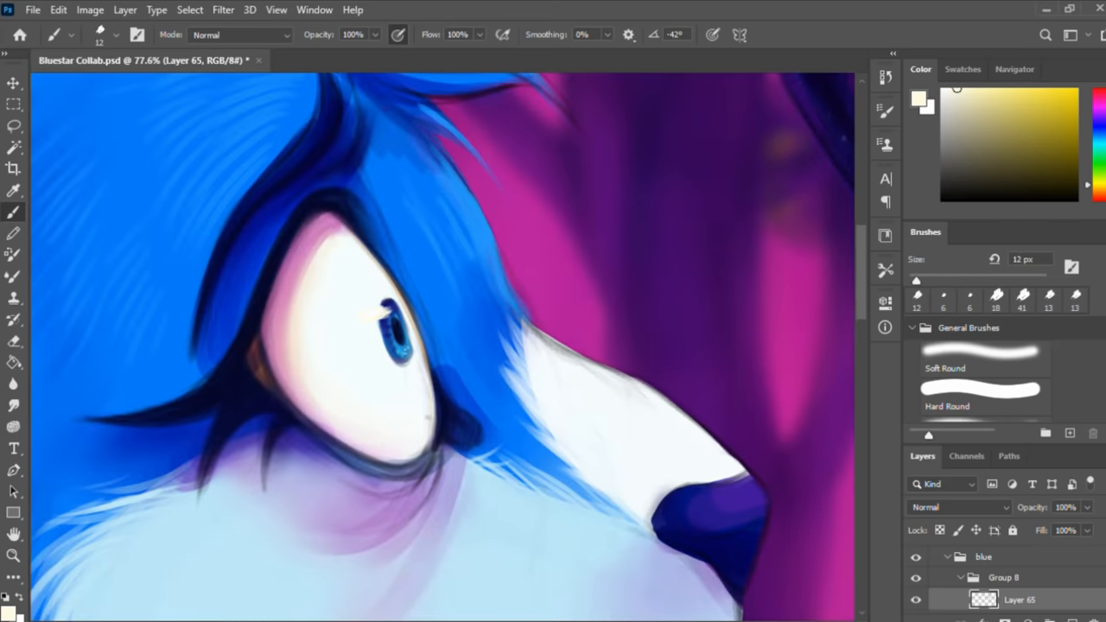
{"action": "left_click", "coordinate": [1067, 175]}
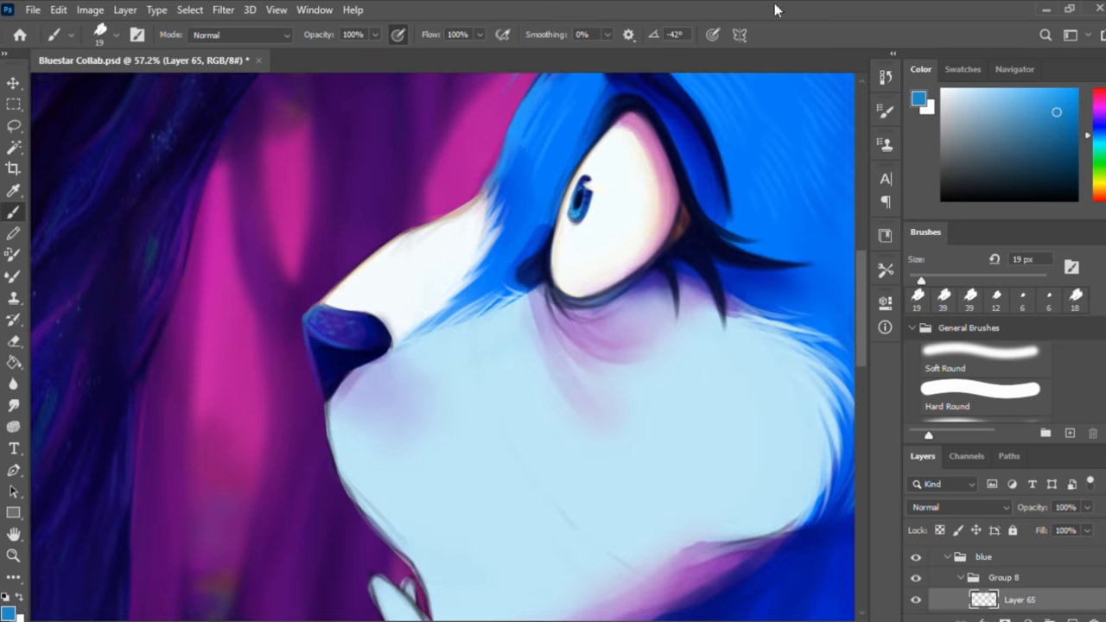
{"action": "left_click", "coordinate": [1050, 176]}
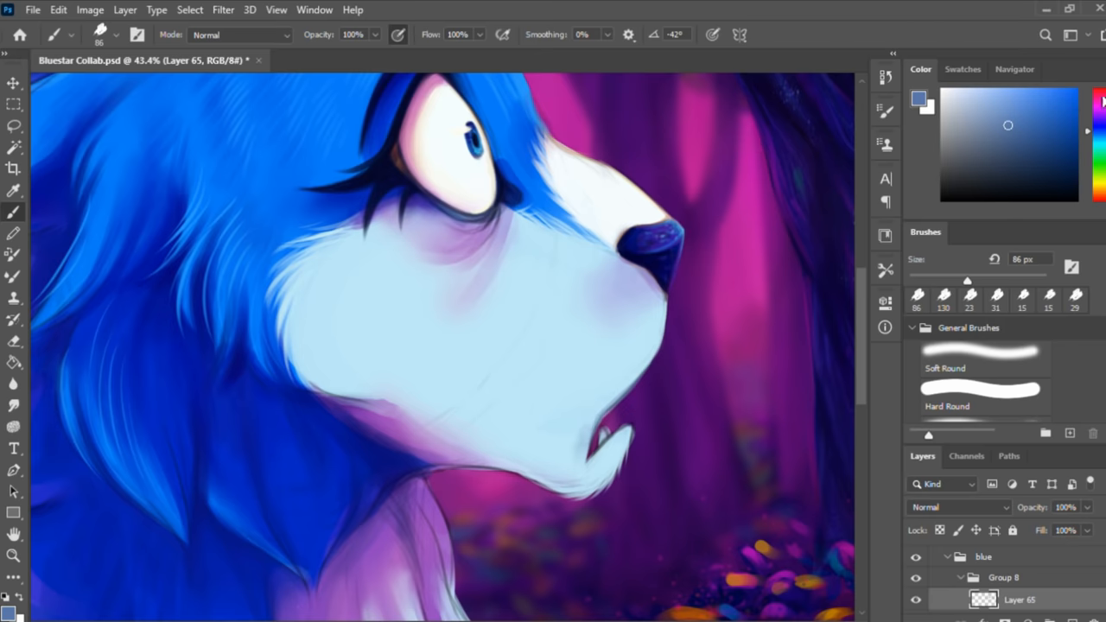
{"action": "left_click", "coordinate": [1018, 182]}
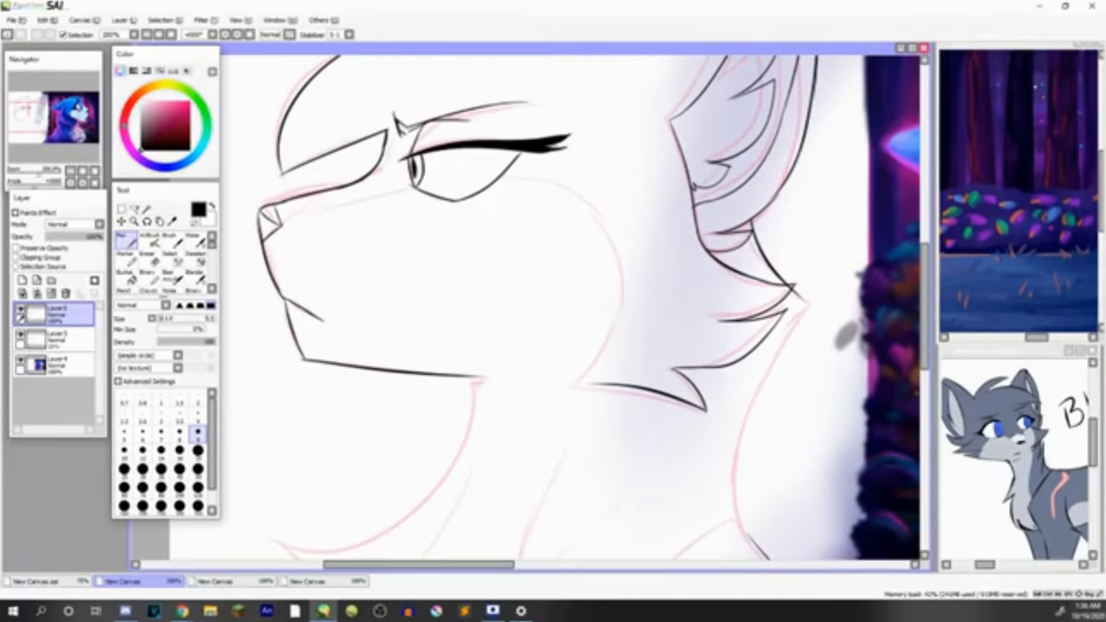
- Ink black line art over the pink sketch of the cat's face with SAI's Pen tool
{"action": "scroll", "scroll_direction": "down", "scroll_amount": 3}
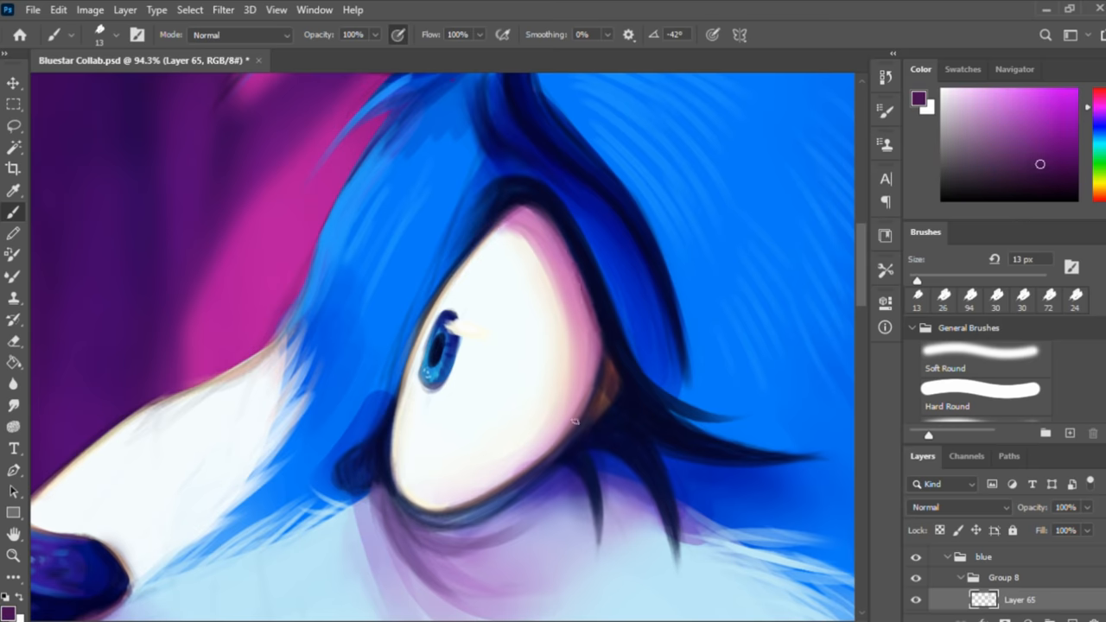
- Paint the wolf's eye and surrounding blue fur, then zoom out to view the whole head
{"action": "left_click", "coordinate": [1067, 110]}
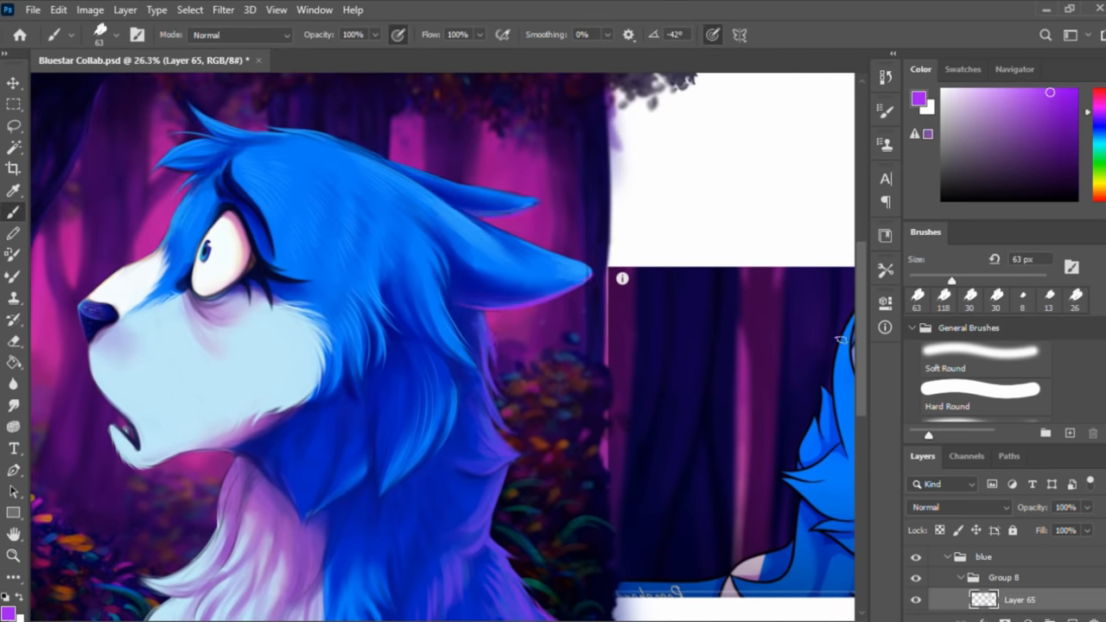
{"action": "scroll", "scroll_direction": "down", "scroll_amount": 3}
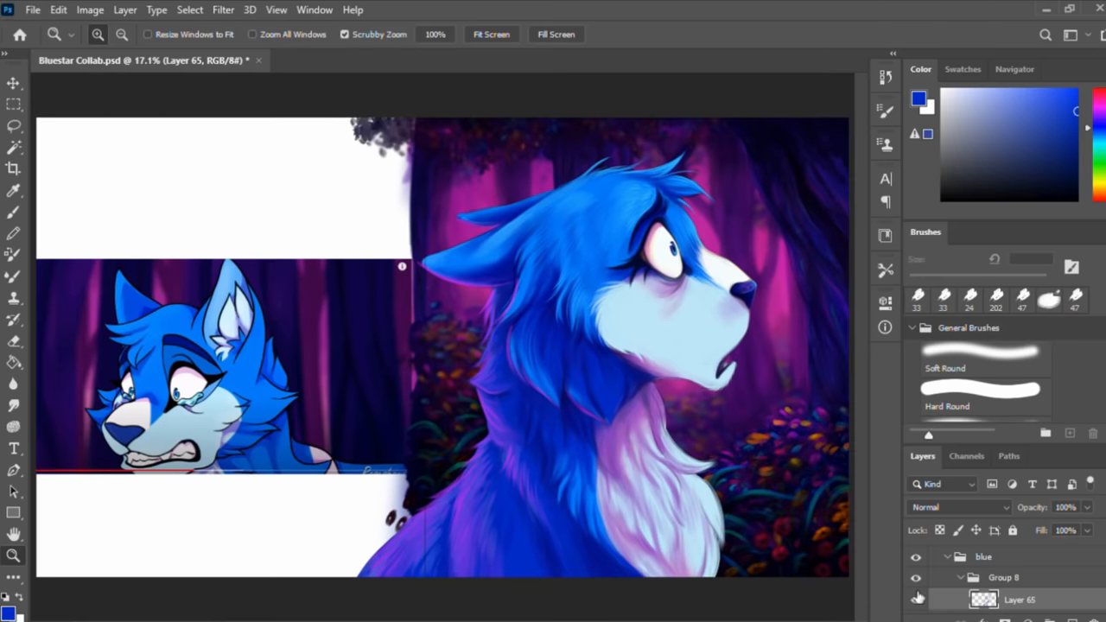
- Zoom out to see the full canvas with the blue wolf and crying cat panel
{"action": "left_click", "coordinate": [13, 209]}
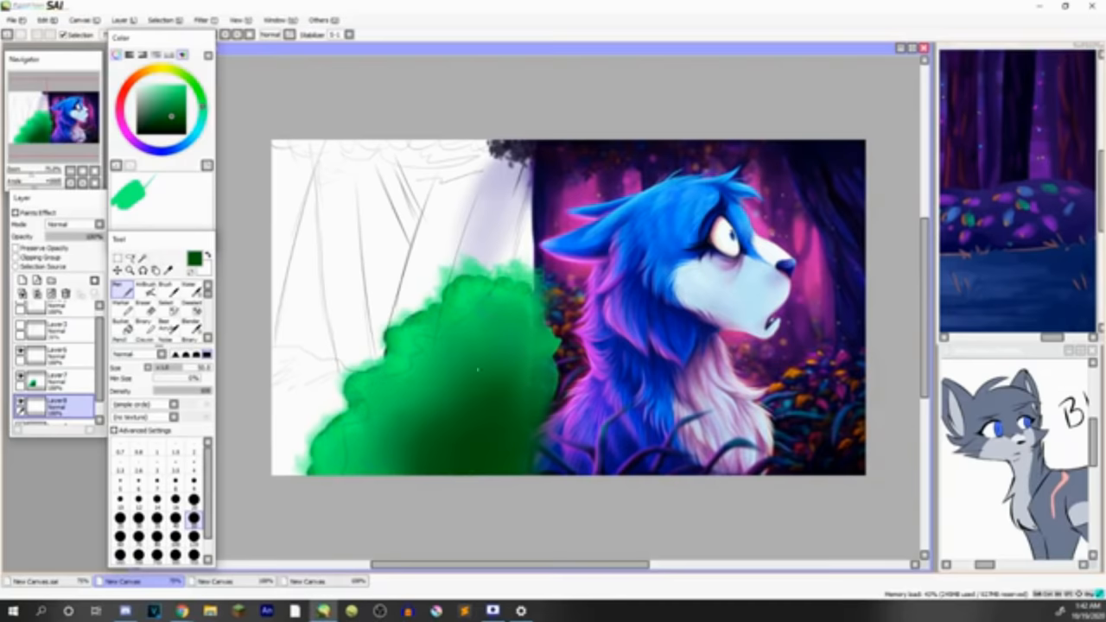
- Paint a large green bush shape over the left side of the SAI canvas
{"action": "left_click", "coordinate": [189, 324]}
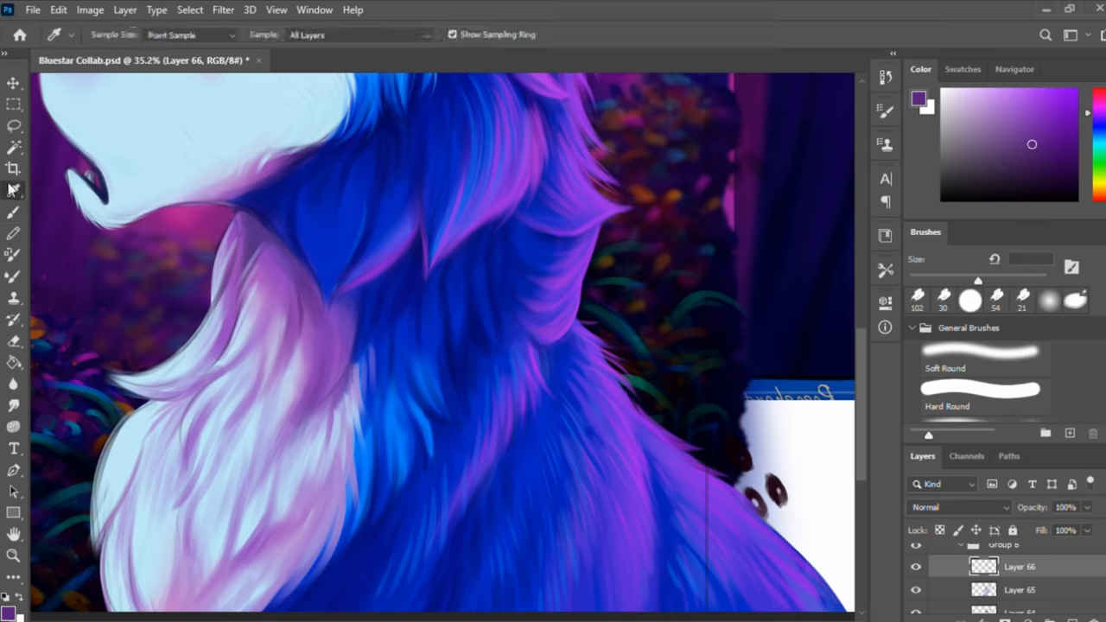
- Brush sampled purple fur highlights onto the wolf's neck and chest on Layer 66
{"action": "left_click", "coordinate": [14, 212]}
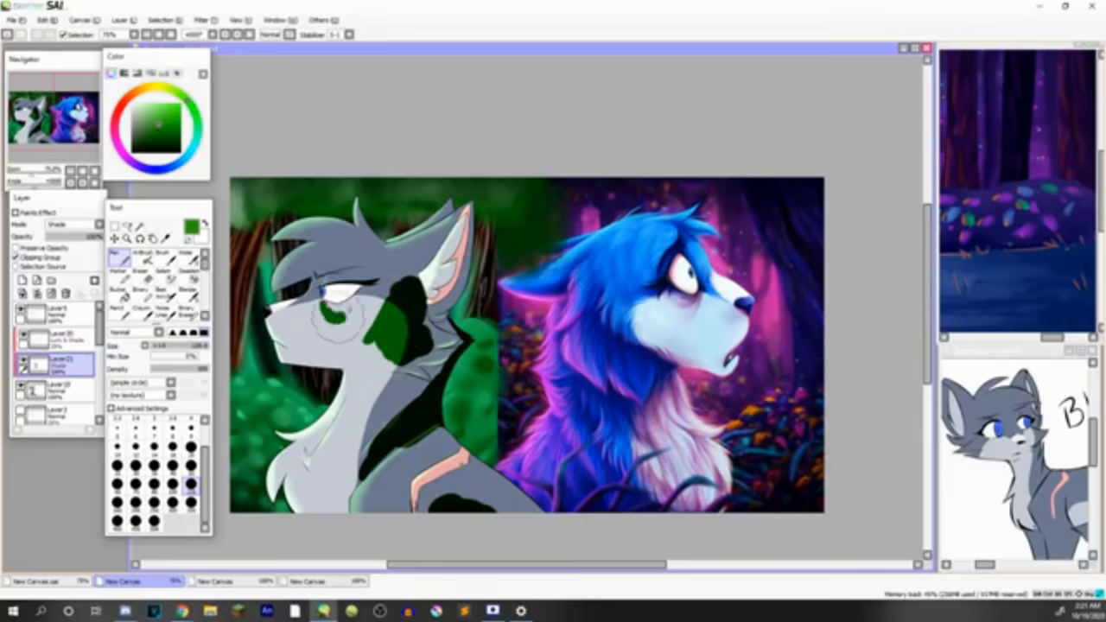
- Fill the grey cat's base colours and add dark green shade patches
{"action": "left_click", "coordinate": [188, 289]}
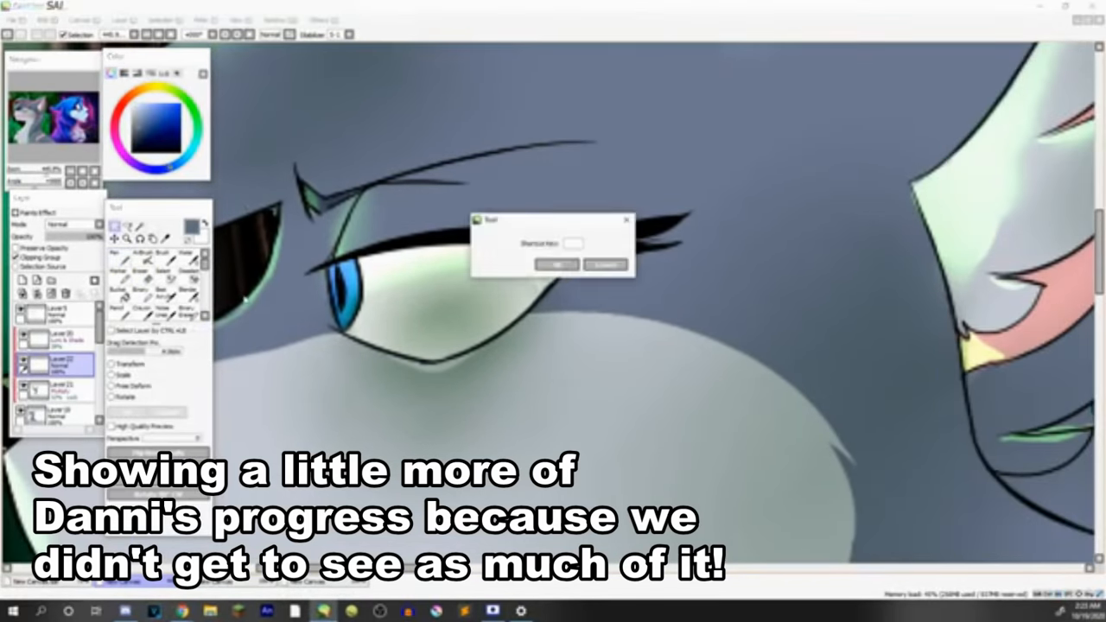
- Blend soft green-tinted shading around the cat's blue eye and muzzle on Layer 22
{"action": "left_click", "coordinate": [557, 264]}
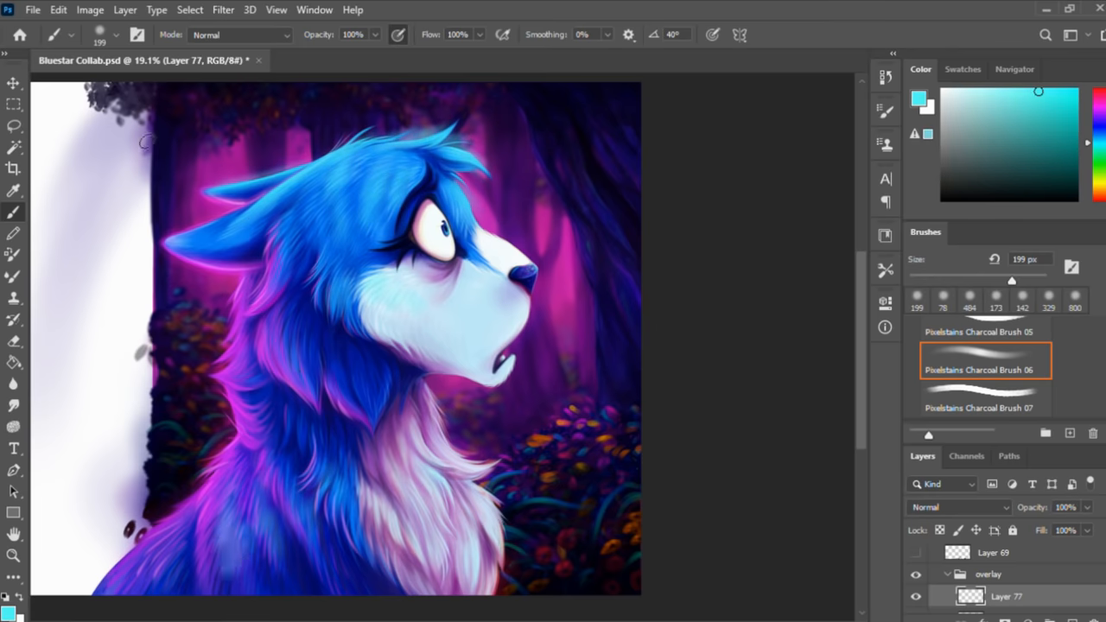
- Set Layer 77 to Overlay blend mode and lower its opacity to 53%
{"action": "left_click", "coordinate": [958, 507]}
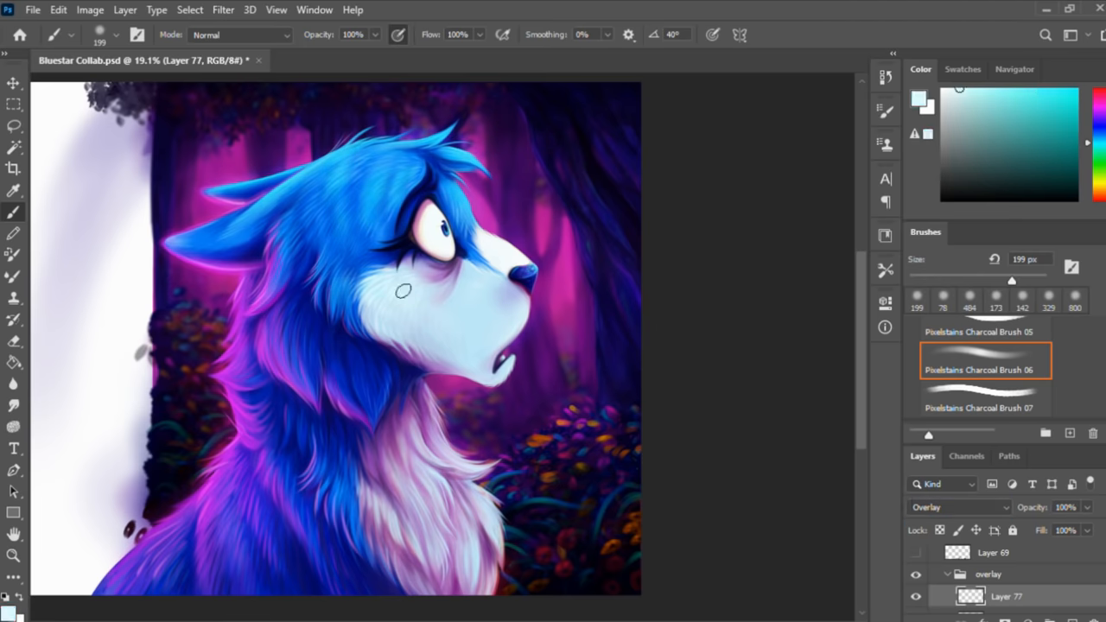
{"action": "left_click", "coordinate": [916, 574]}
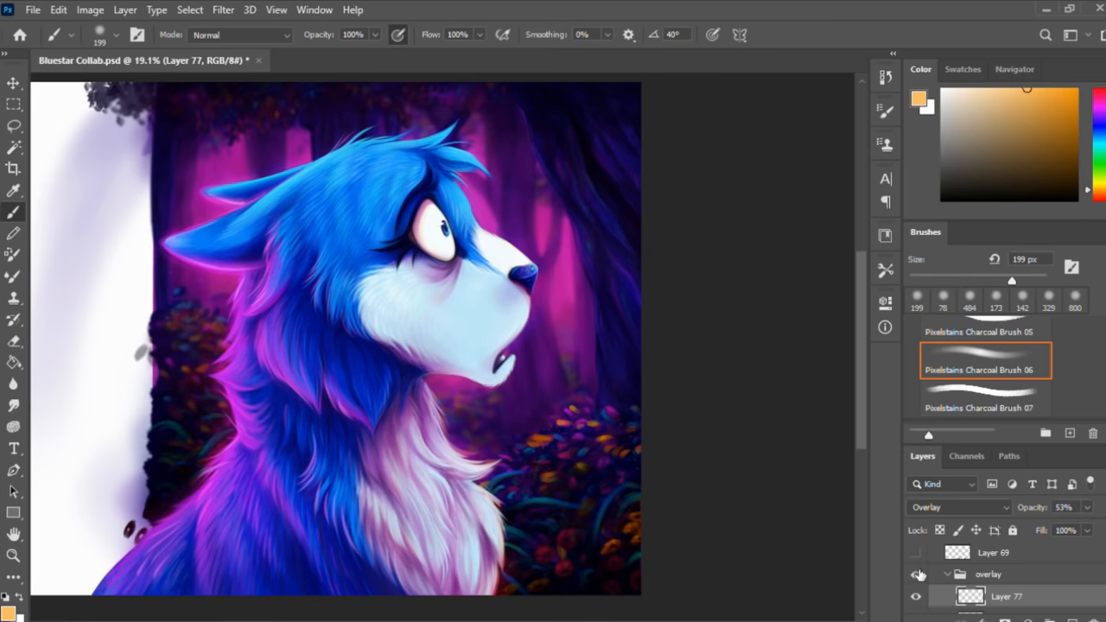